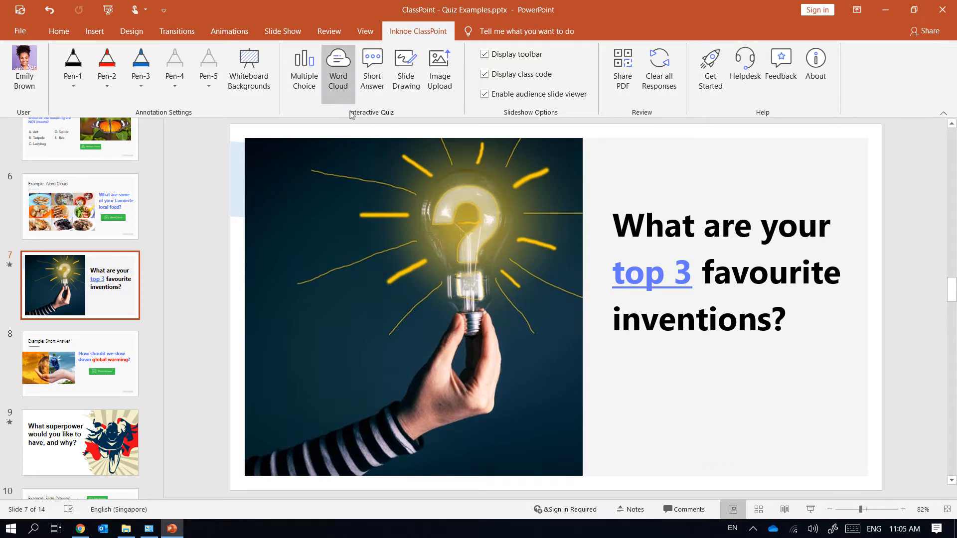
Add a Word Cloud quiz button to the 'top 3 favourite inventions' slide 7
click(338, 67)
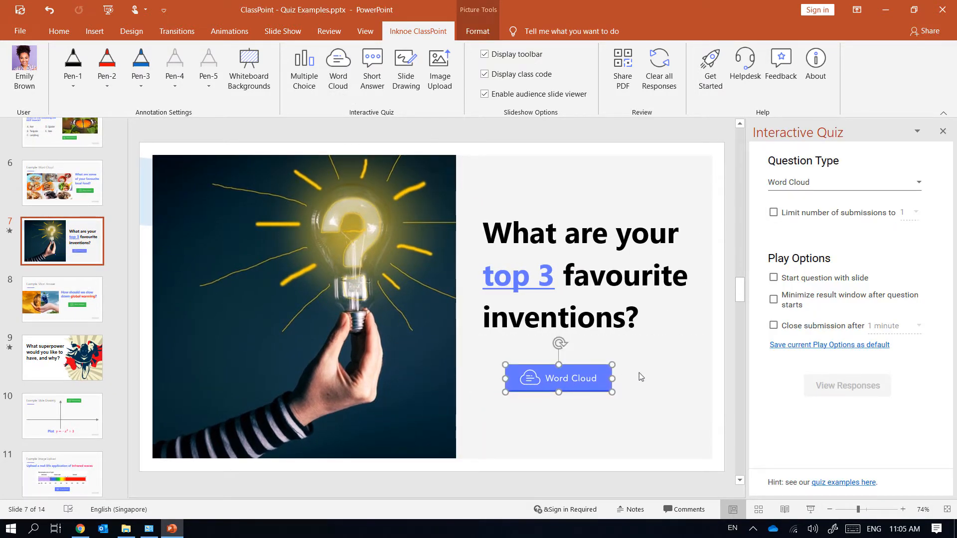
click(651, 362)
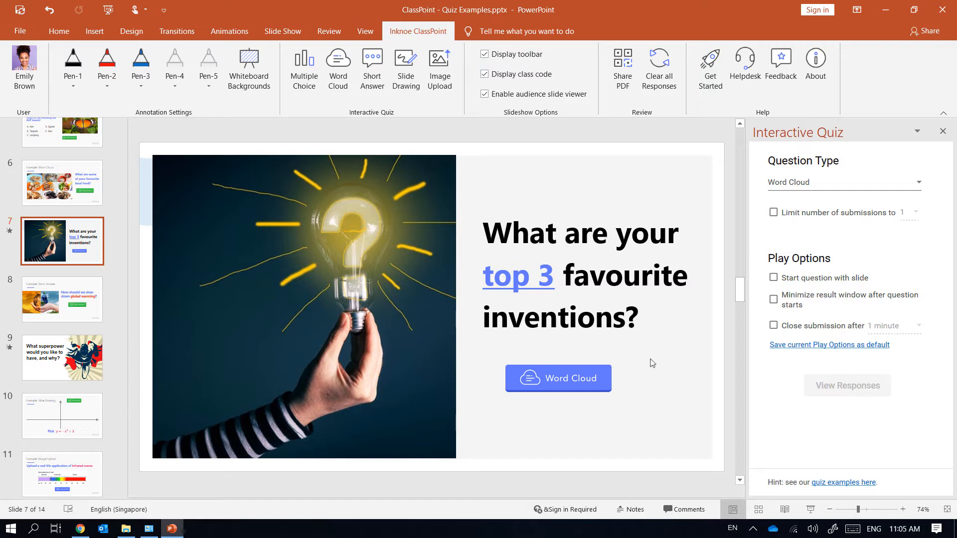
Cap Word Cloud submissions at 3 per participant and start the slideshow on slide 7
click(773, 212)
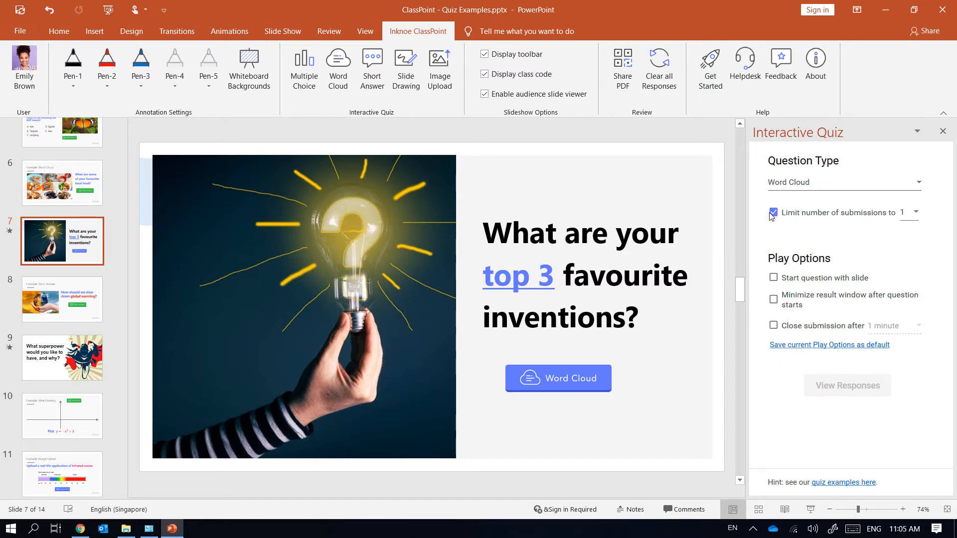
click(918, 212)
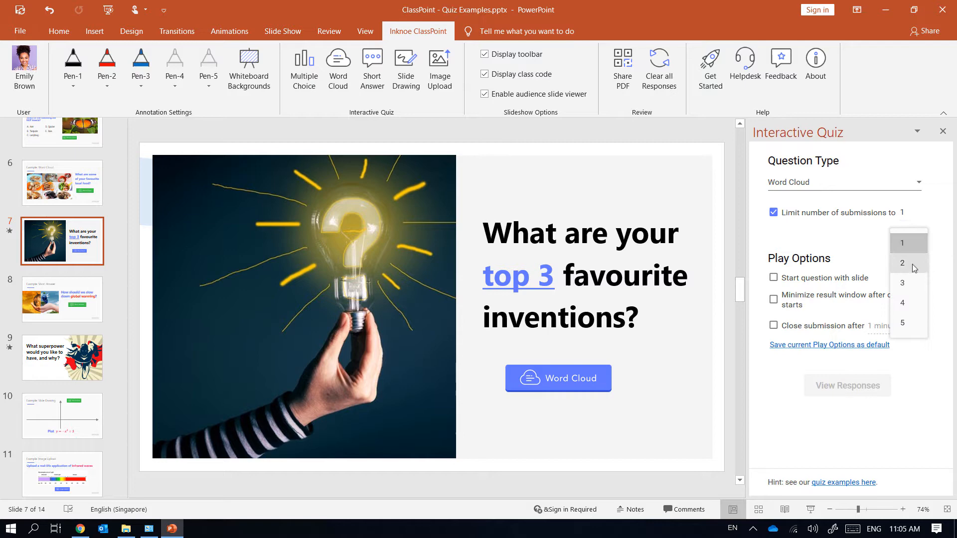
click(902, 282)
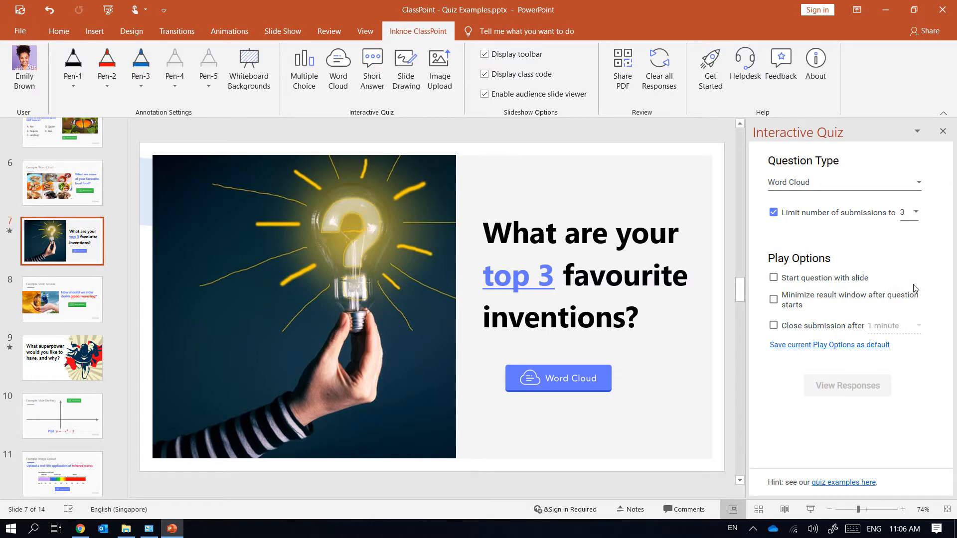
click(557, 378)
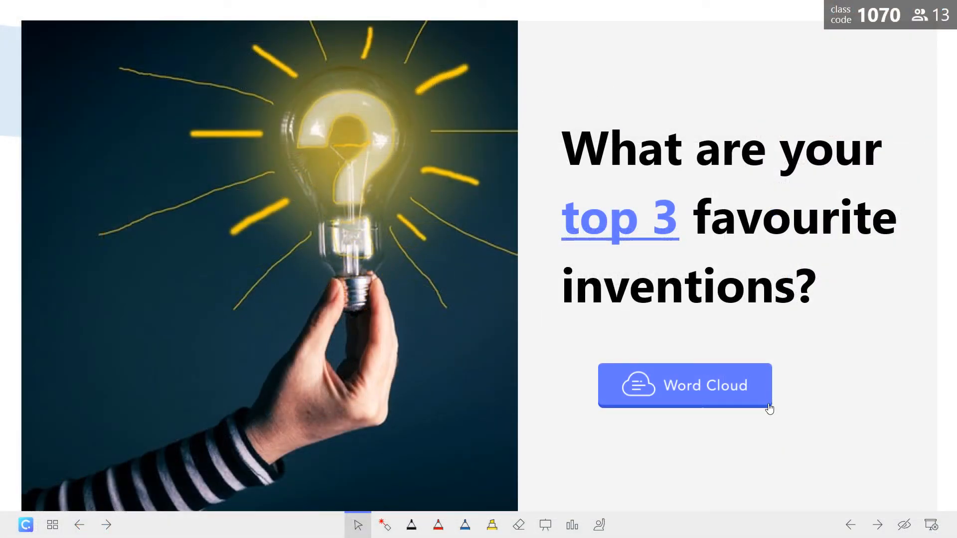
Launch the live Word Cloud and collect answers from 13 participants
click(685, 384)
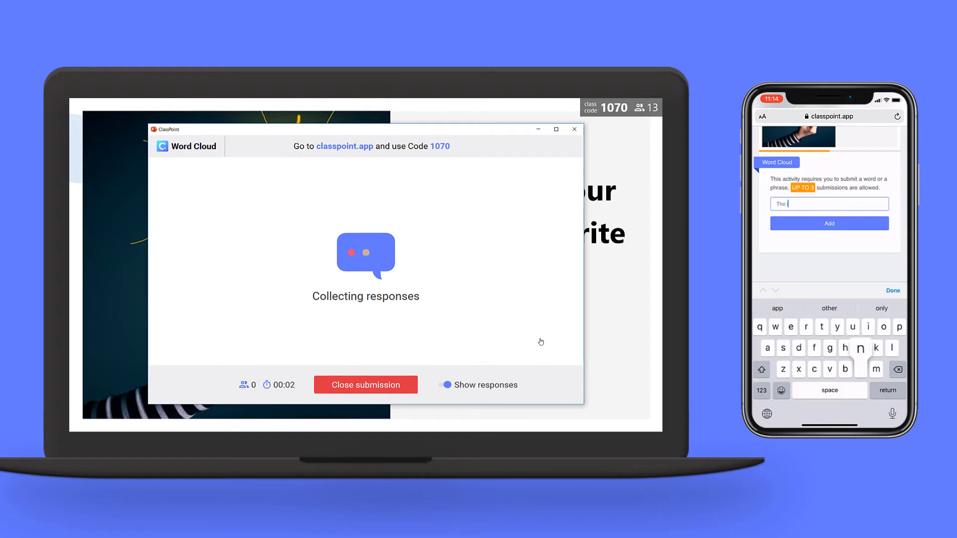
click(828, 223)
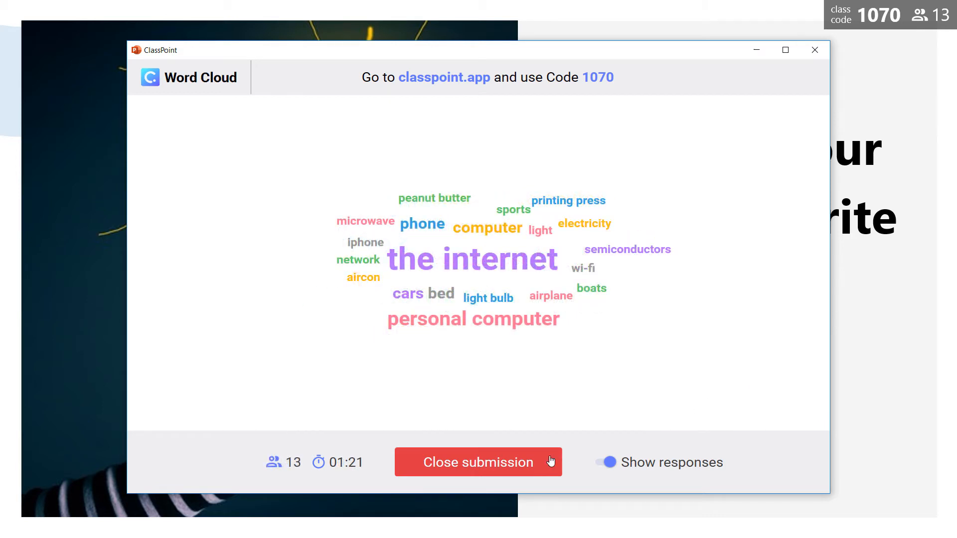
Close submissions and highlight top answers 'the internet' and 'personal computer'
click(478, 462)
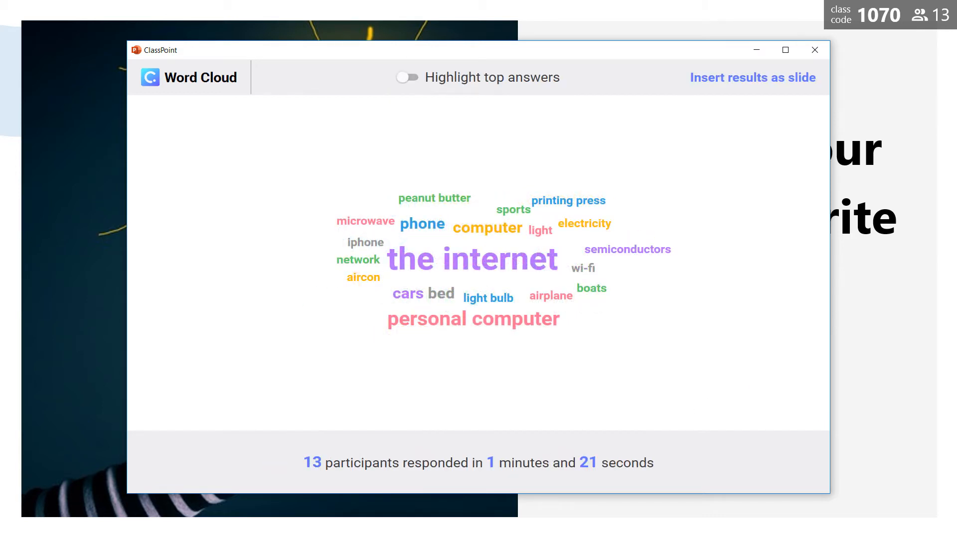
mouse_move(561, 299)
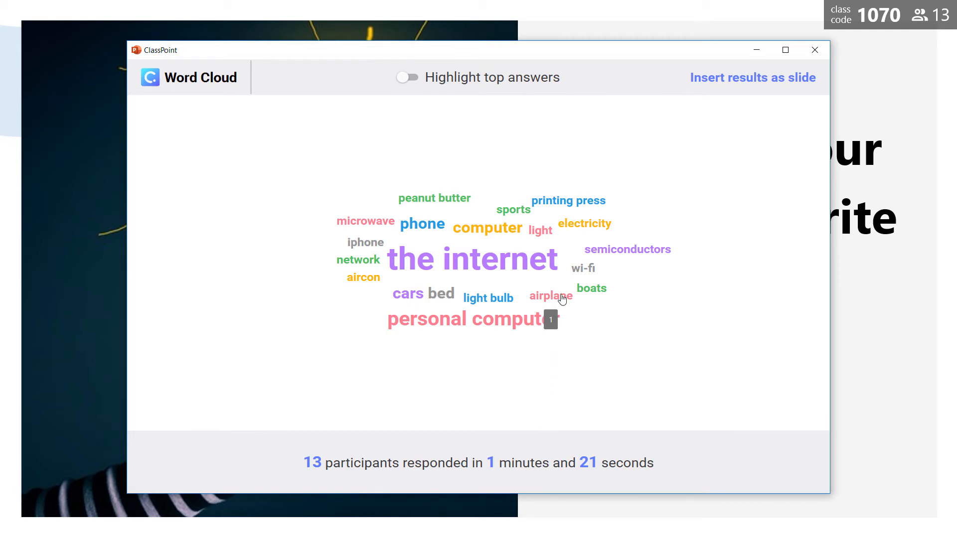
mouse_move(584, 290)
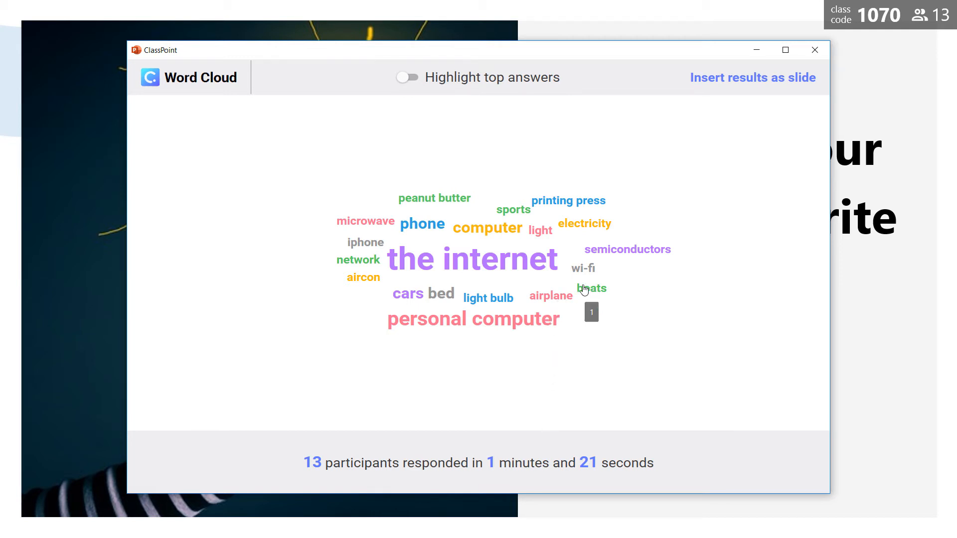
click(471, 260)
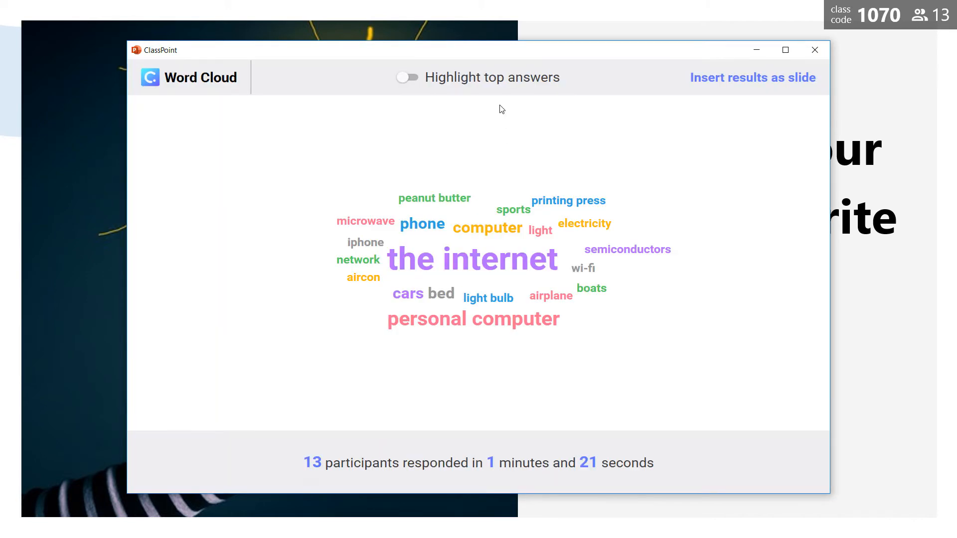
click(406, 76)
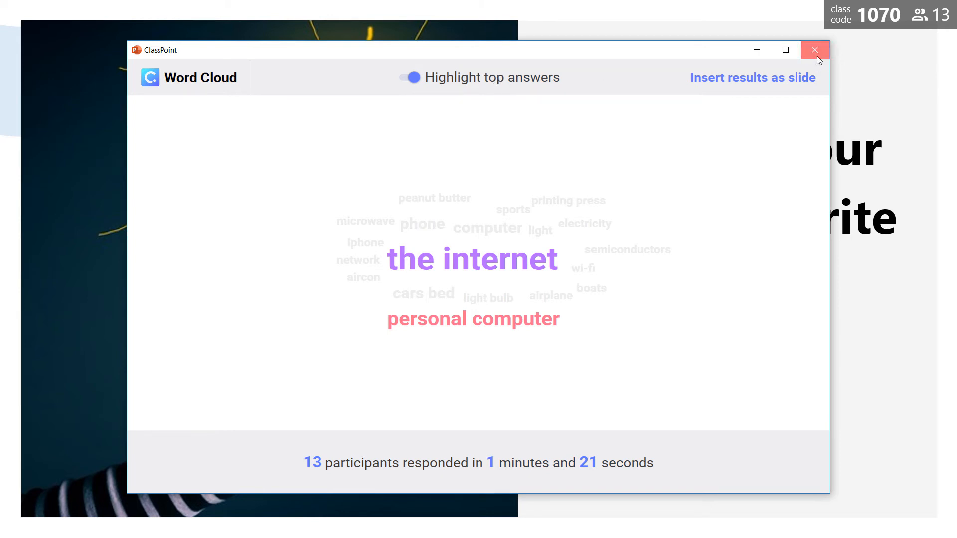
Close the Word Cloud results and exit the slideshow back to editing slide 7
click(815, 50)
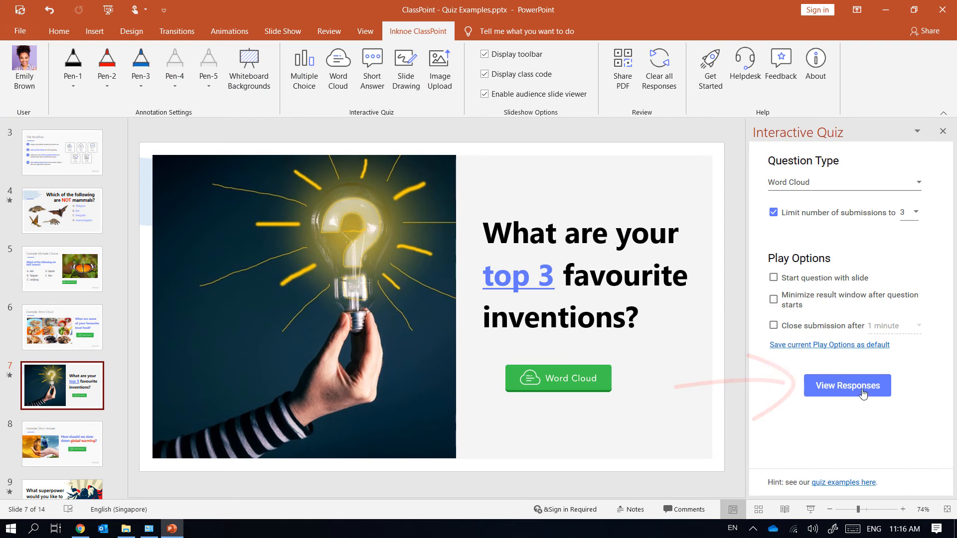
Reopen the responses and insert them as a new 'Word Cloud Submissions' slide 8
click(846, 385)
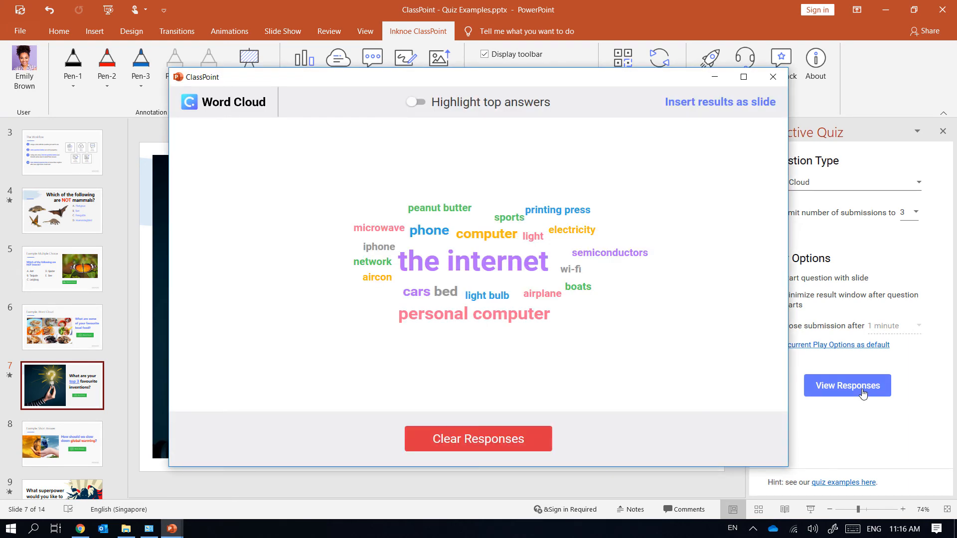
mouse_move(691, 103)
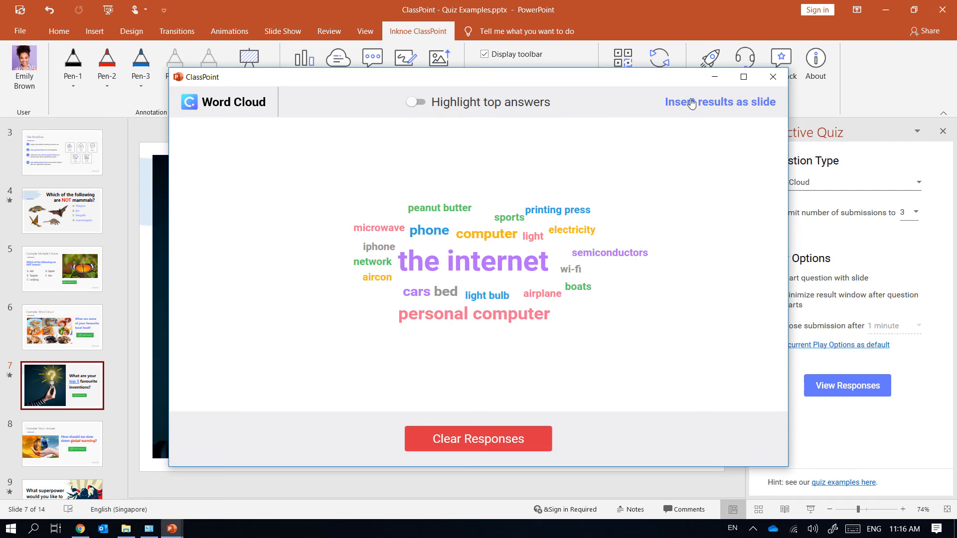
click(719, 101)
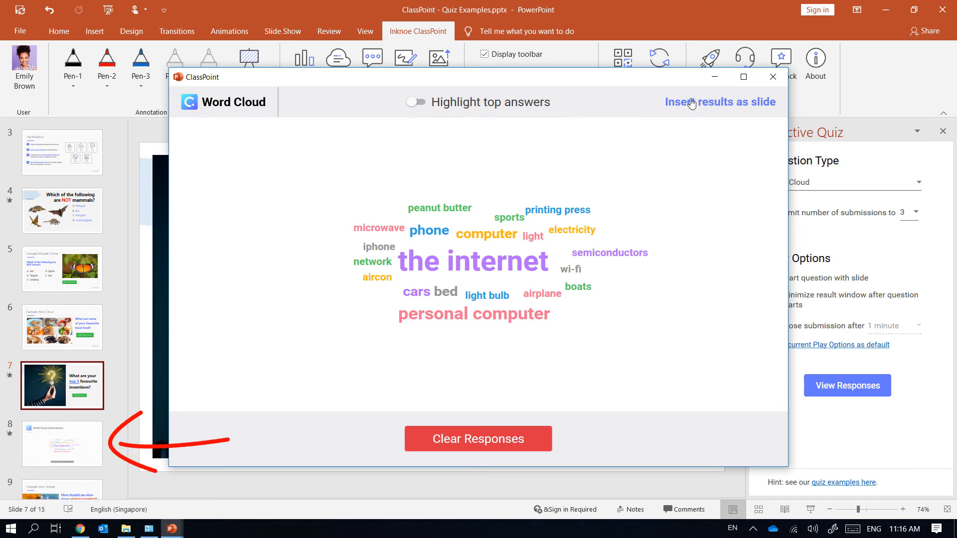
click(771, 76)
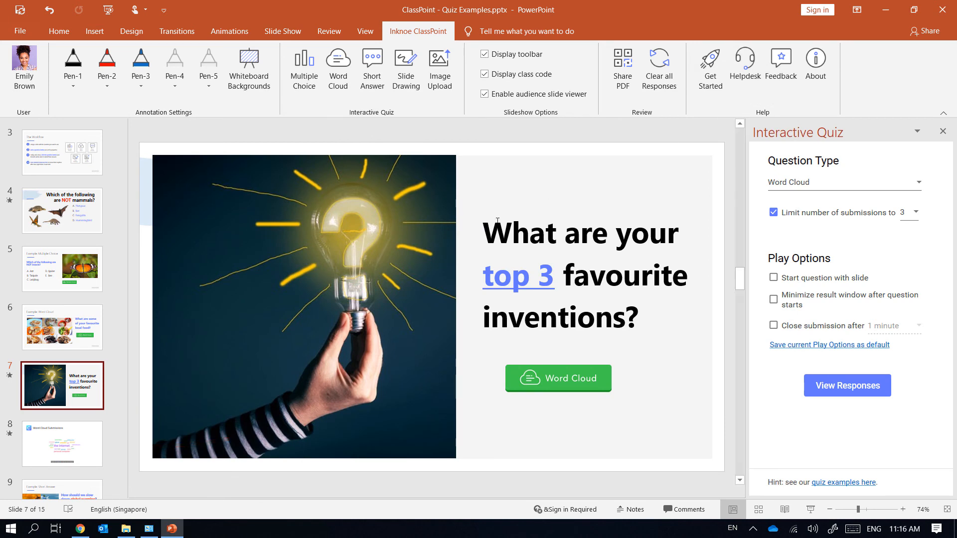
click(62, 443)
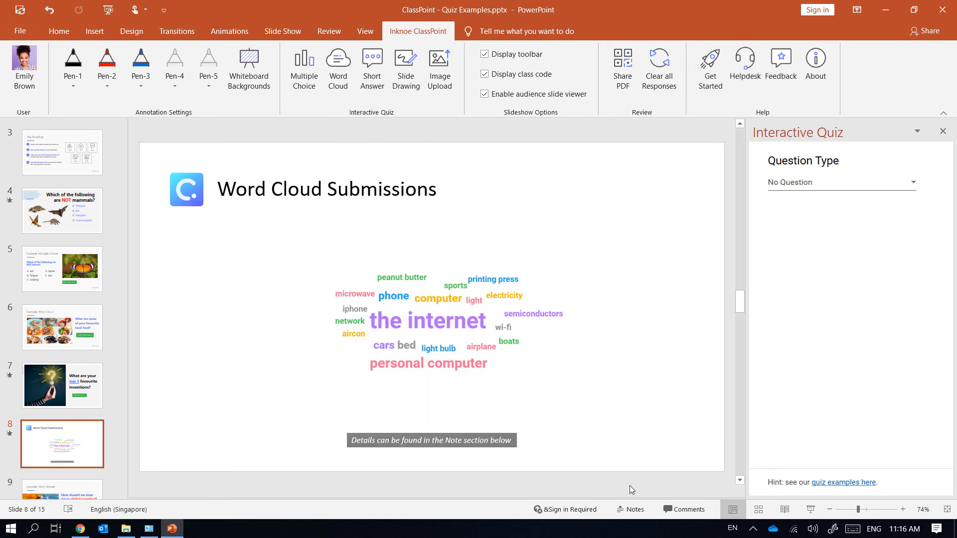
Show slide 8's notes listing each answer with its count and submitters
click(630, 509)
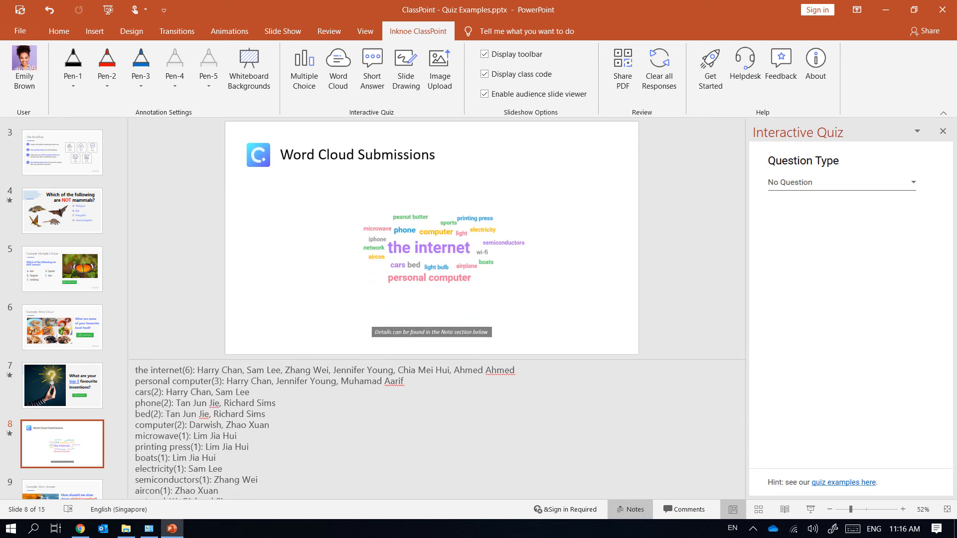